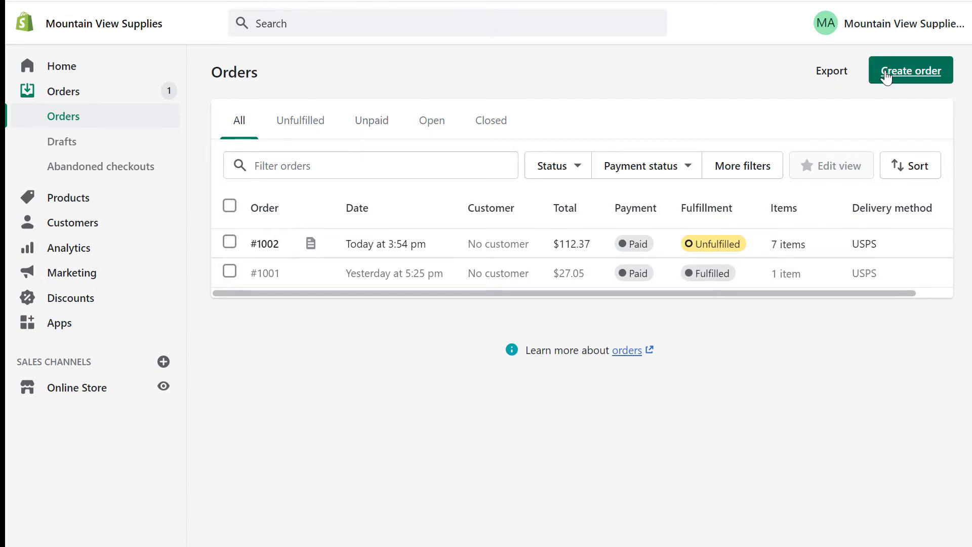
# Start a new Shopify order for the 'han…' customer with three Ladders
pyautogui.click(911, 70)
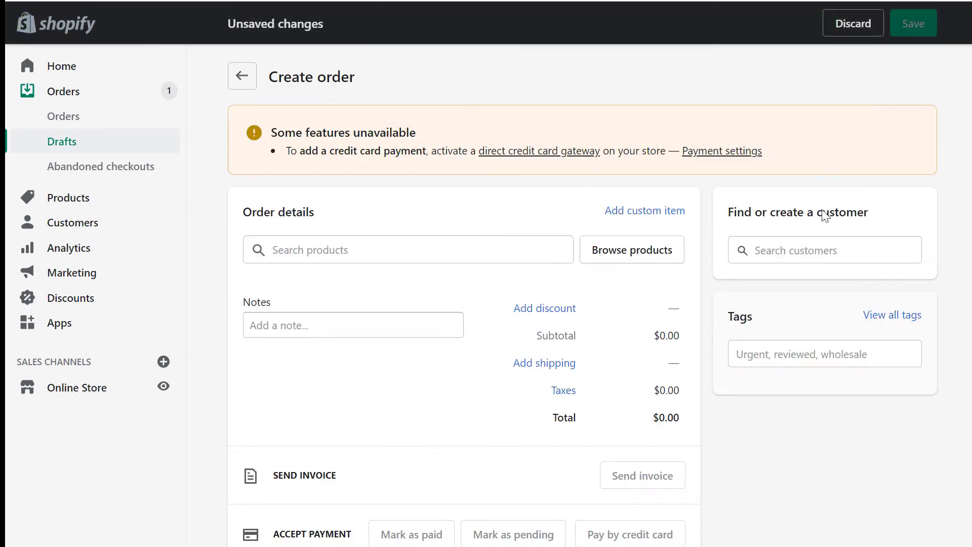
pyautogui.write('han')
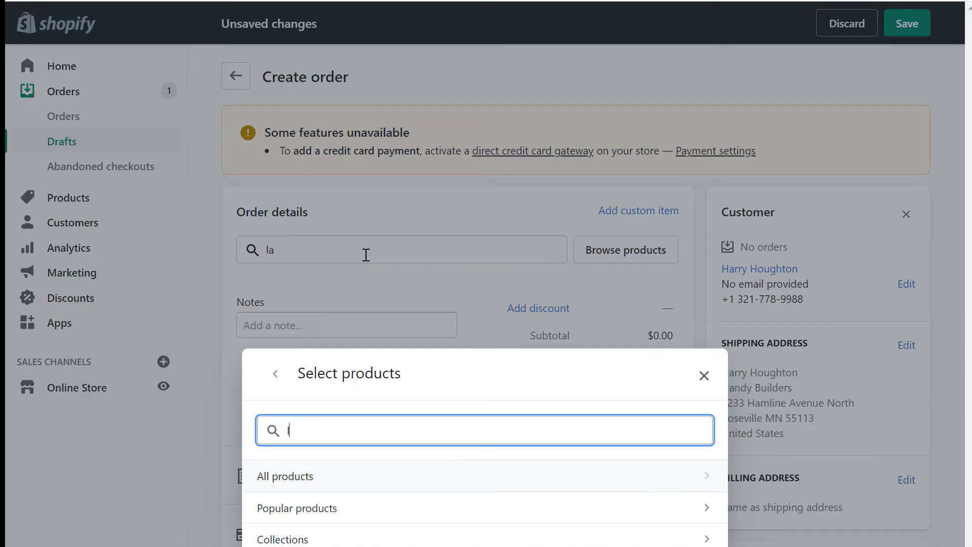
pyautogui.write('ladd')
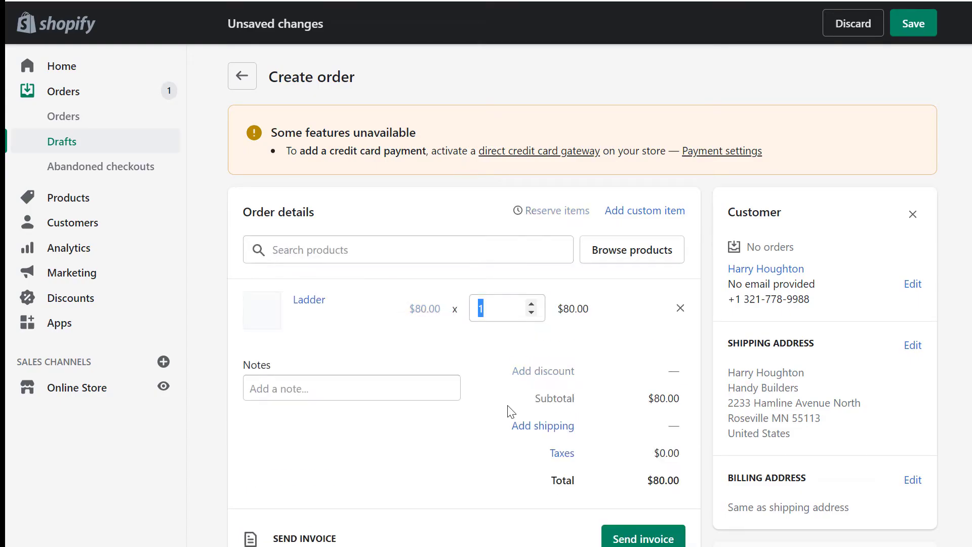
pyautogui.write('3')
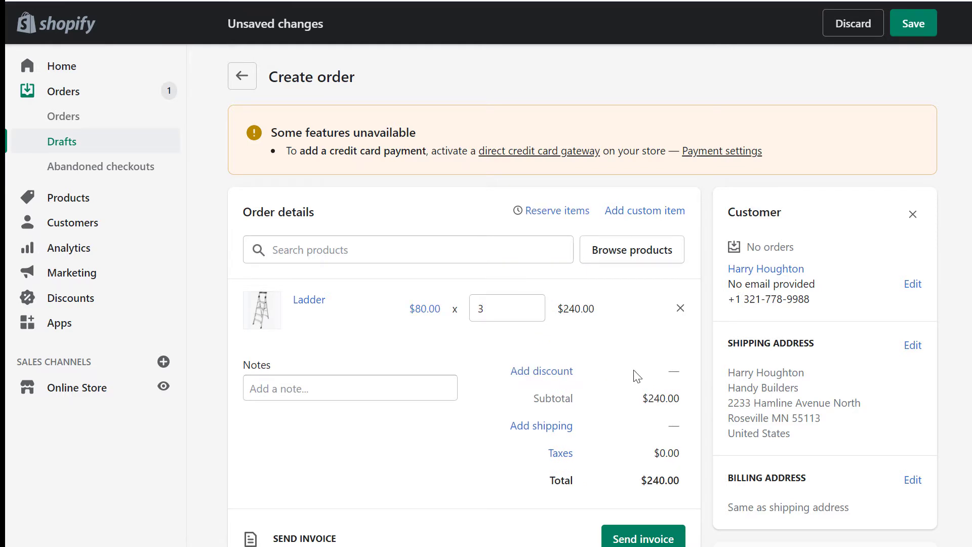
# Apply a $20 discount and $6.90 Standard shipping, then create the order as paid
pyautogui.click(541, 370)
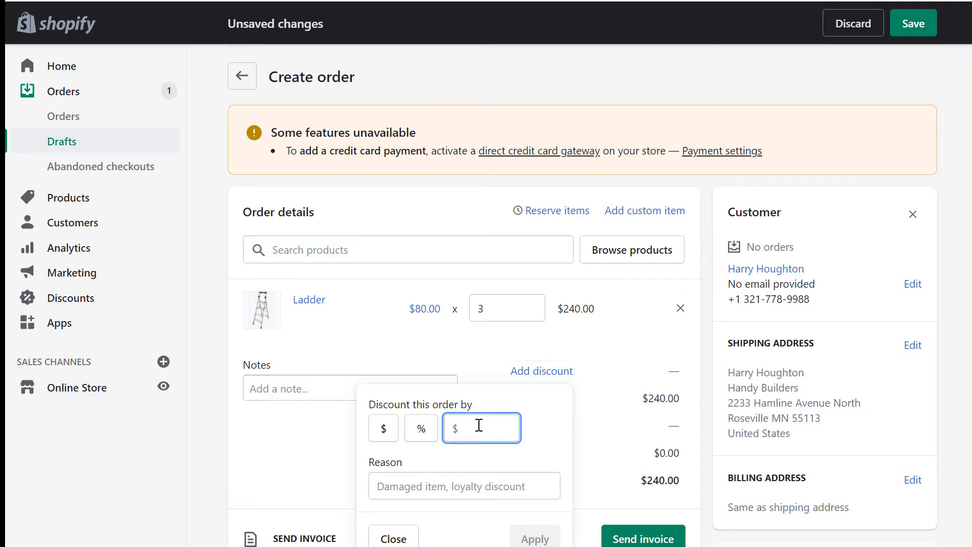
pyautogui.write('20')
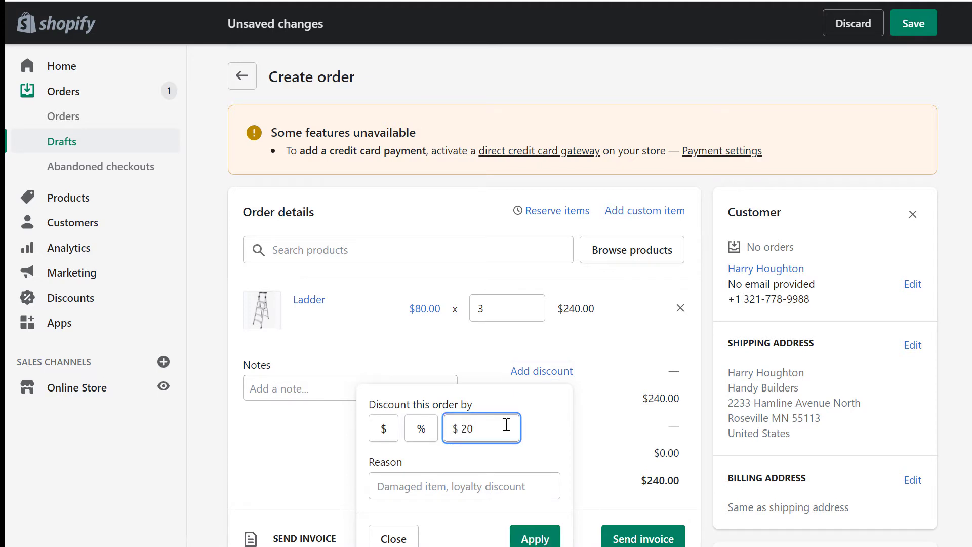
pyautogui.click(393, 537)
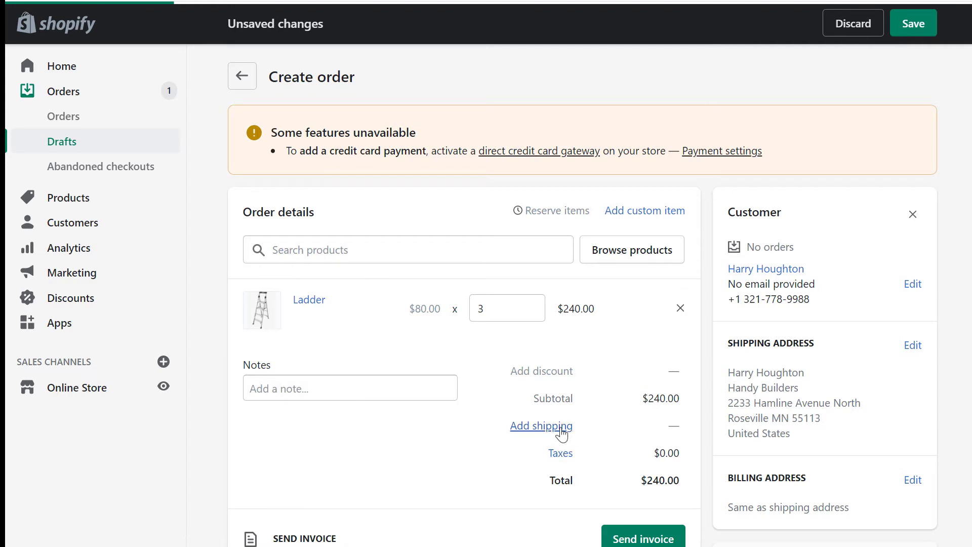
pyautogui.click(540, 425)
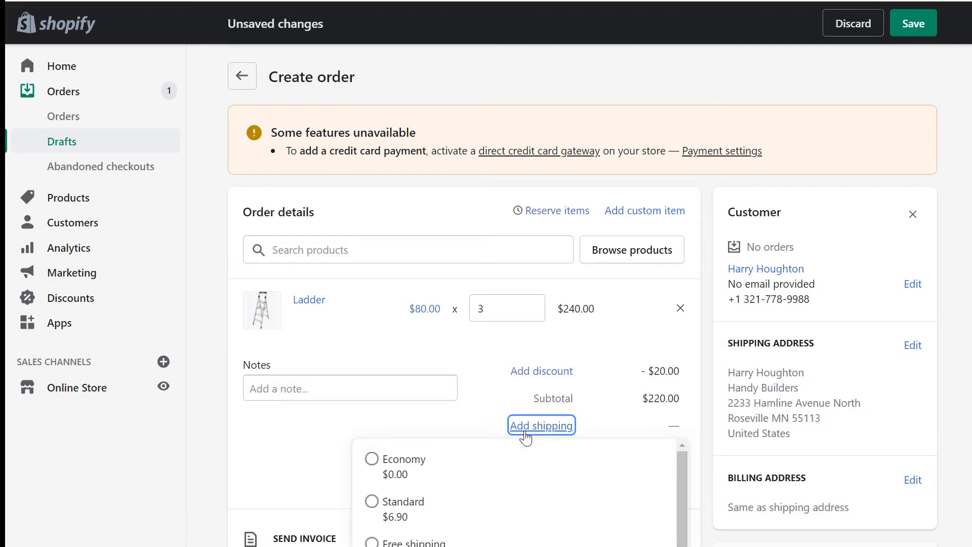
pyautogui.click(371, 501)
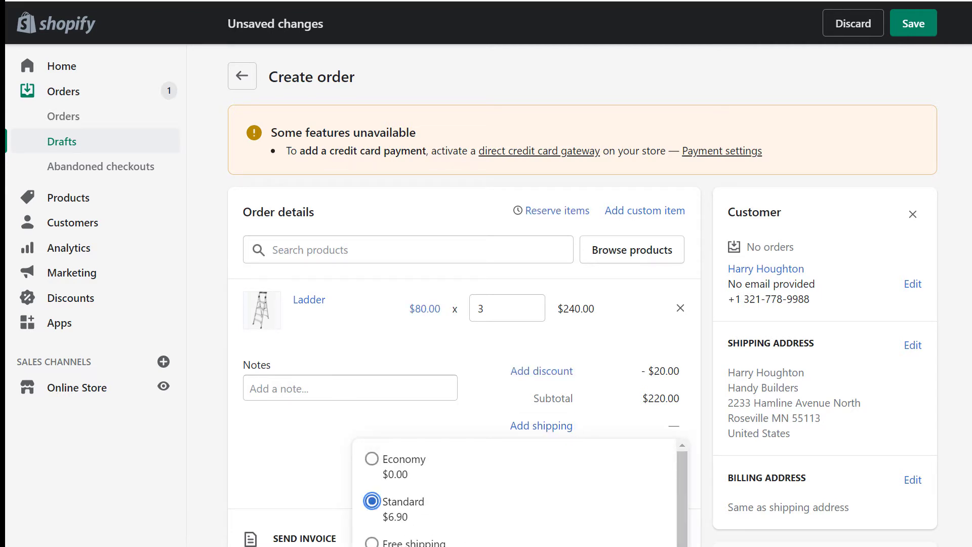
pyautogui.click(371, 501)
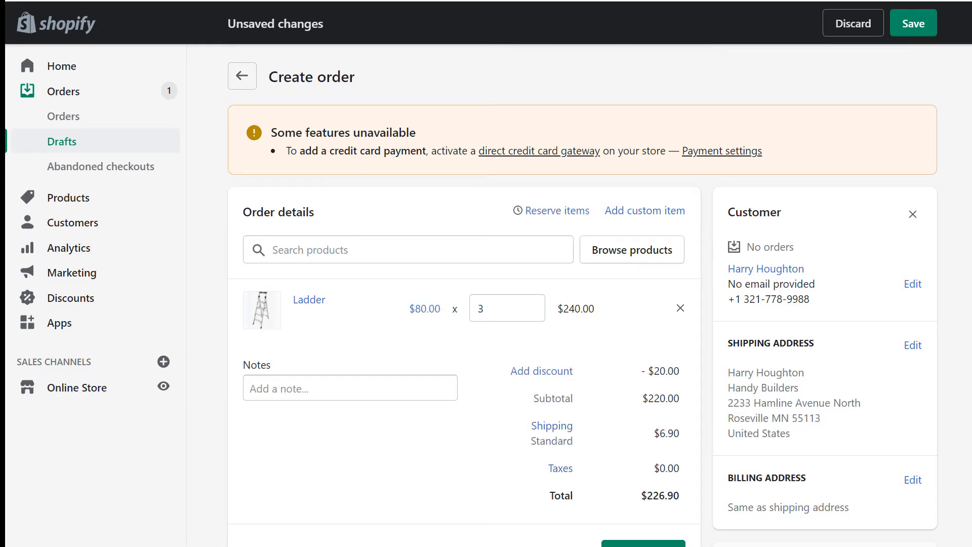
pyautogui.click(913, 23)
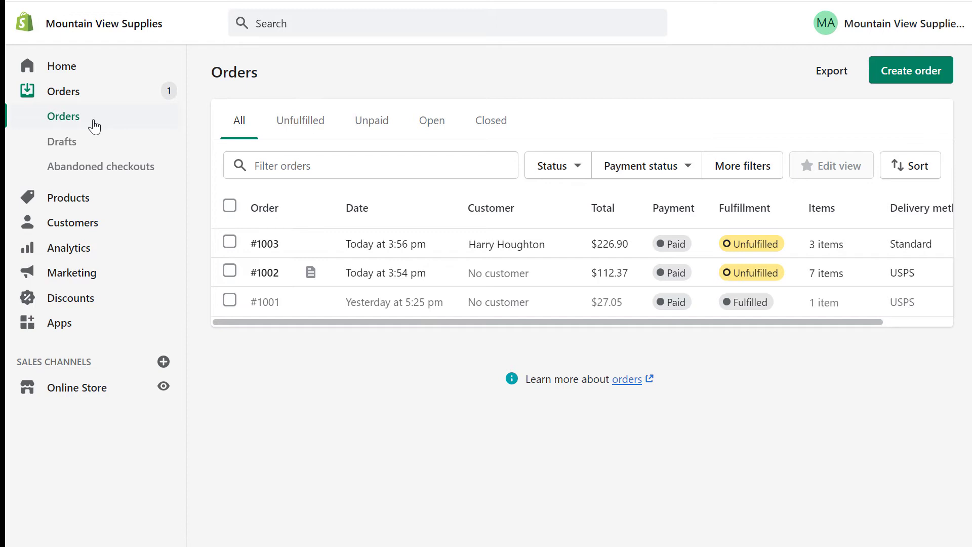
# Fulfill all three selected orders and export the current page as a CSV
pyautogui.click(230, 206)
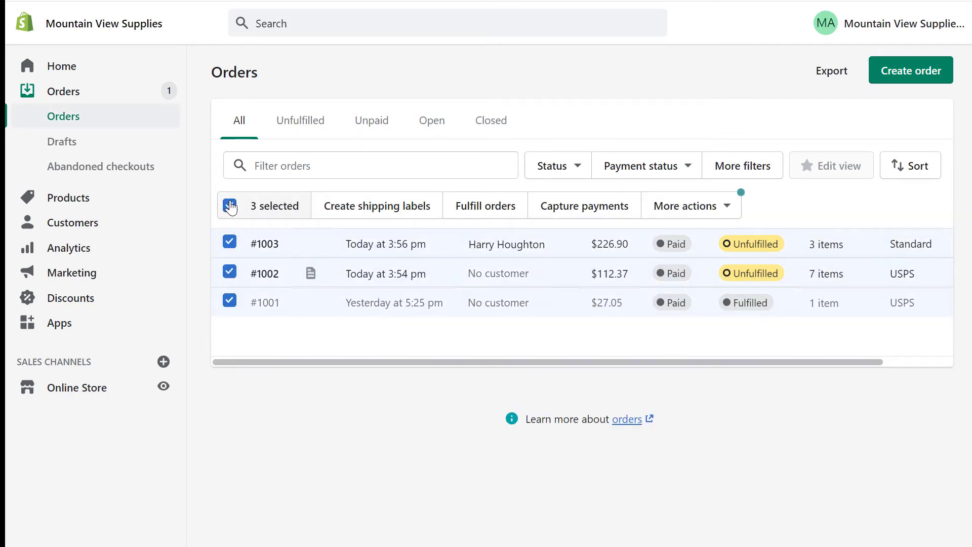
pyautogui.click(229, 205)
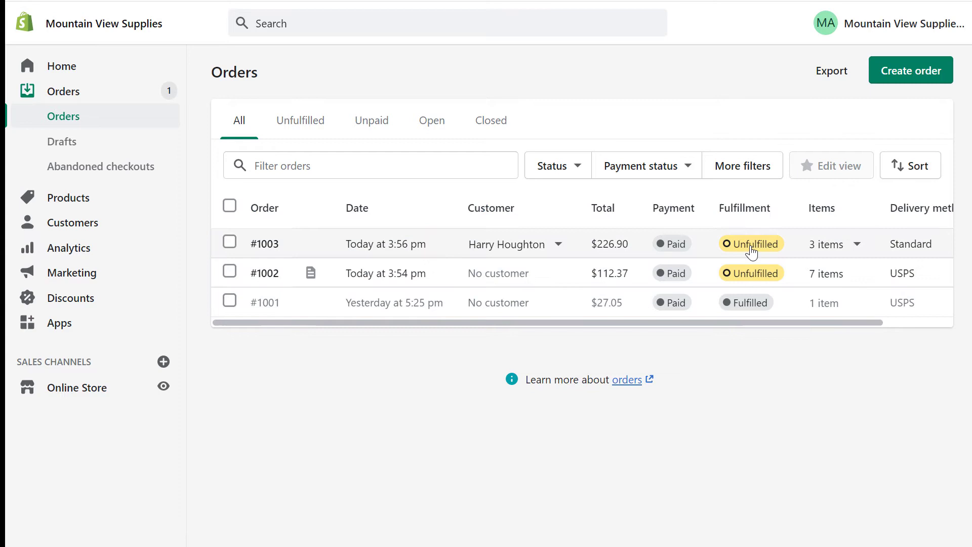
pyautogui.click(264, 243)
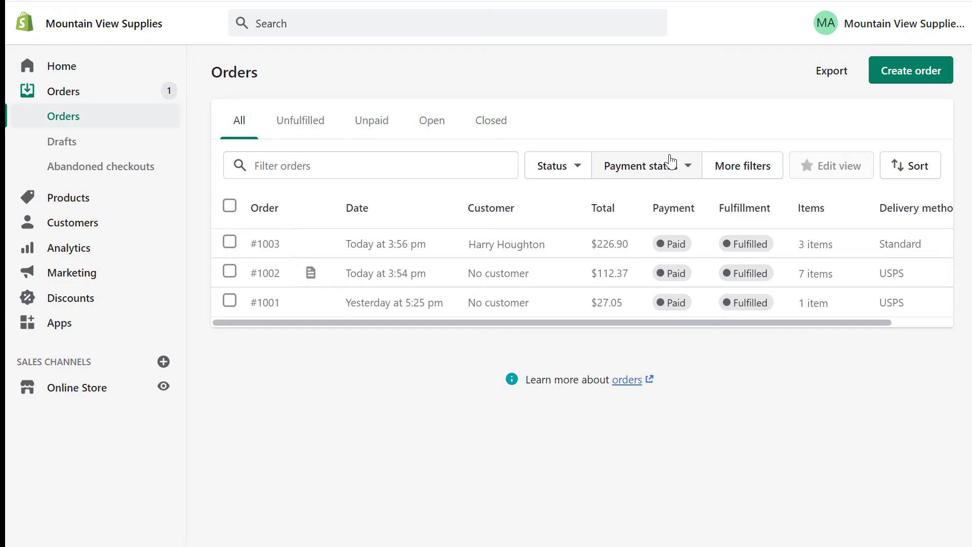
pyautogui.moveTo(826, 80)
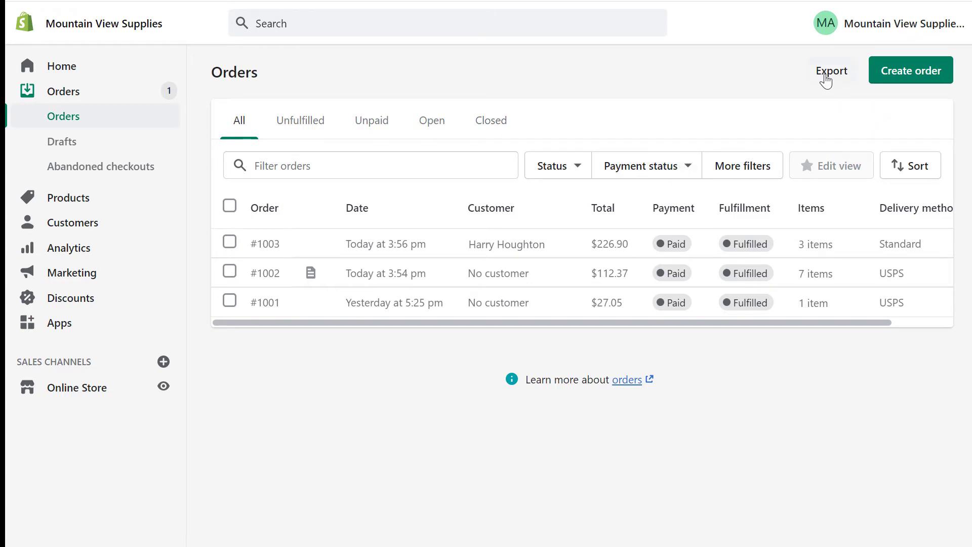
pyautogui.click(831, 70)
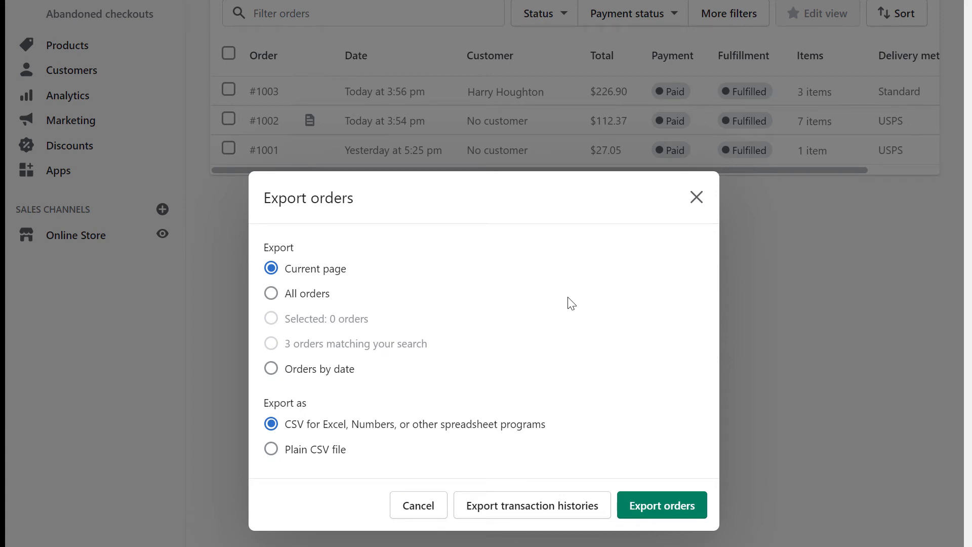
pyautogui.moveTo(364, 257)
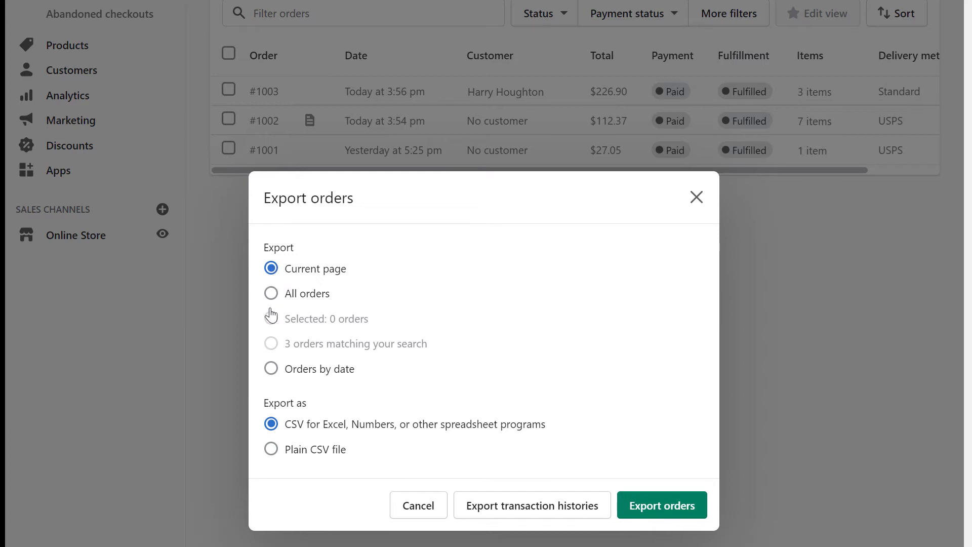
pyautogui.moveTo(310, 402)
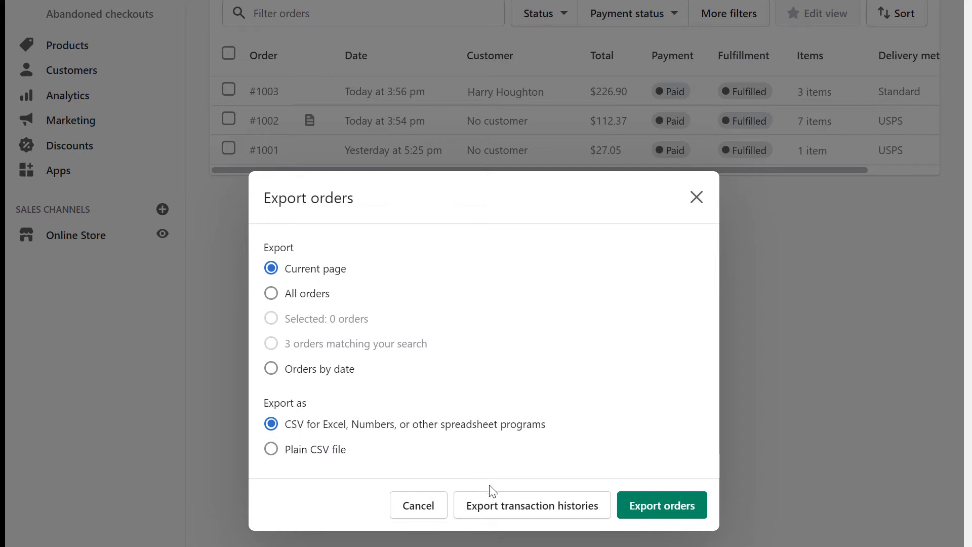
pyautogui.click(661, 504)
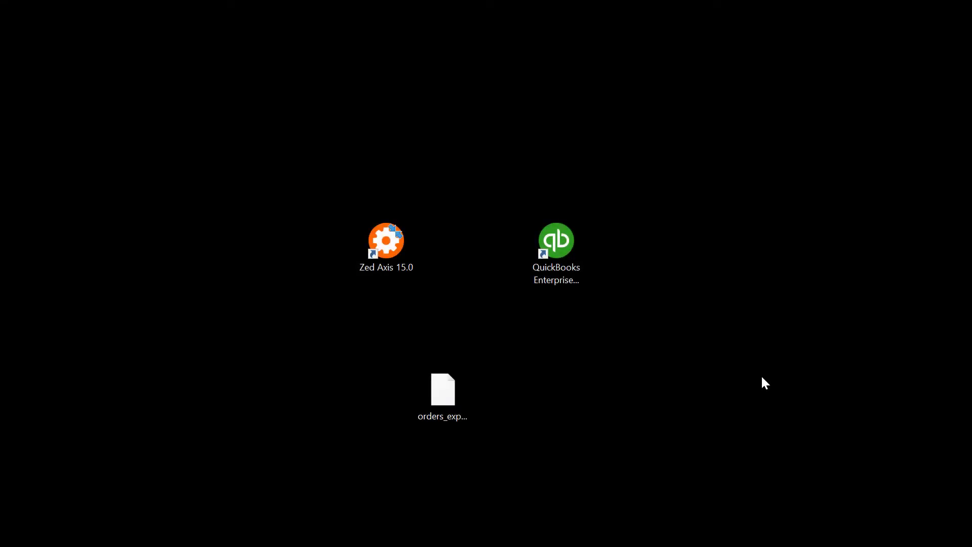
# Select orders_exports.csv on the desktop and launch the Zed Axis 15.0 shortcut
pyautogui.click(442, 389)
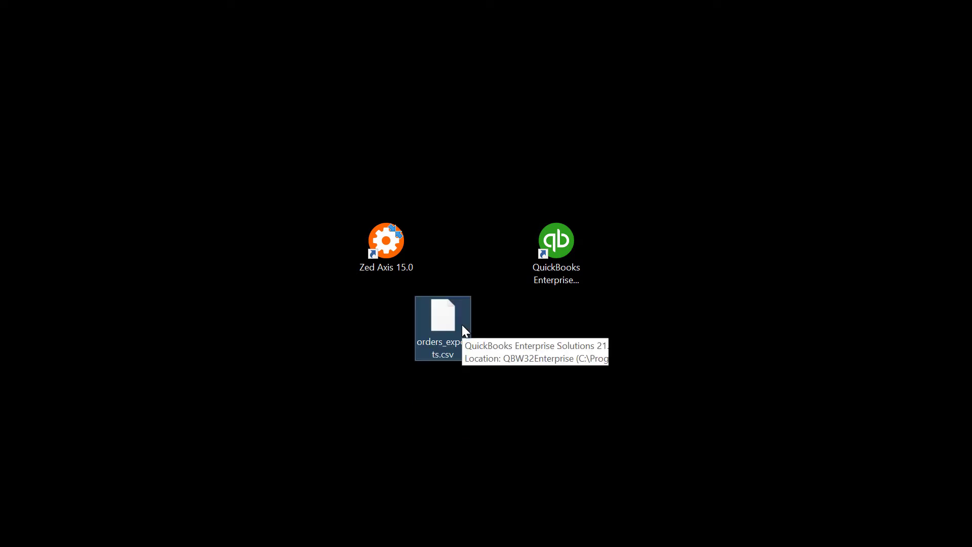
pyautogui.moveTo(517, 326)
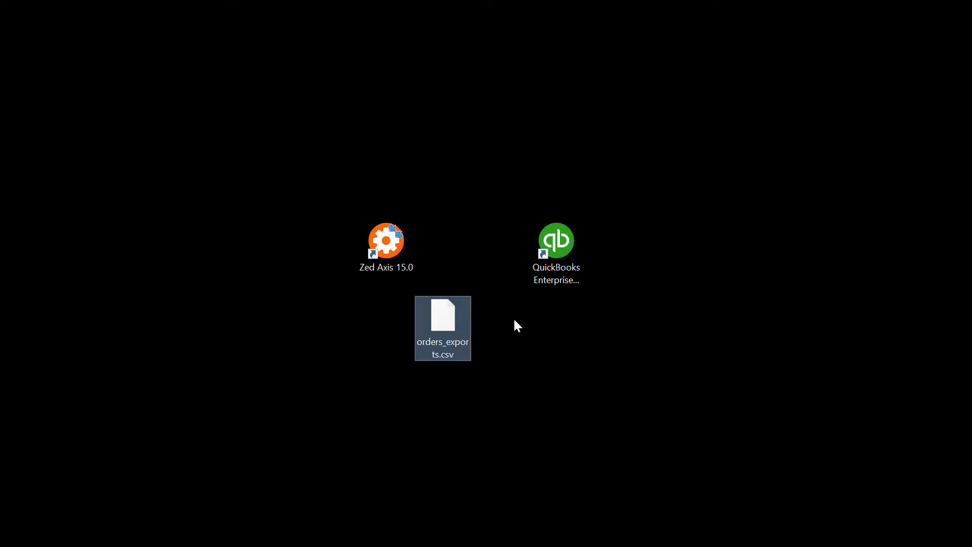
pyautogui.doubleClick(555, 240)
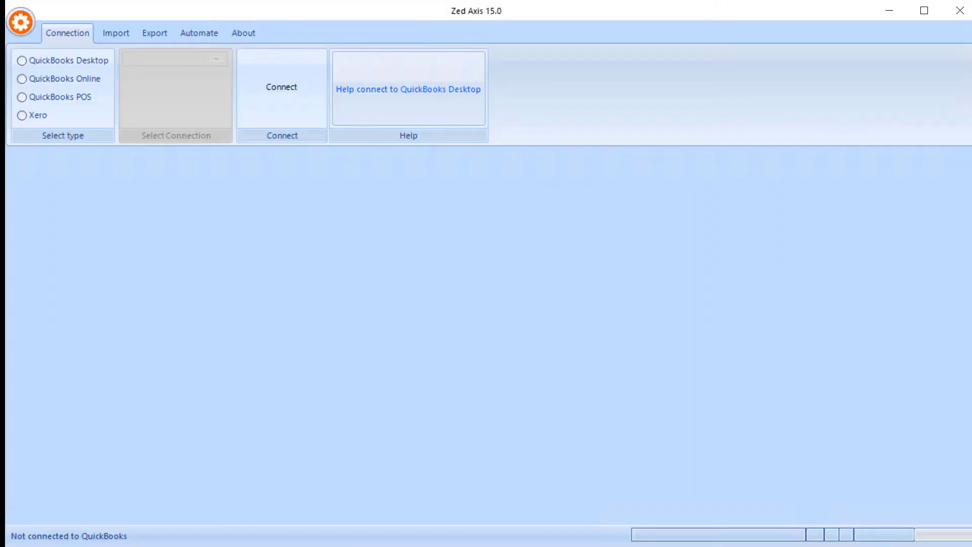
pyautogui.moveTo(144, 222)
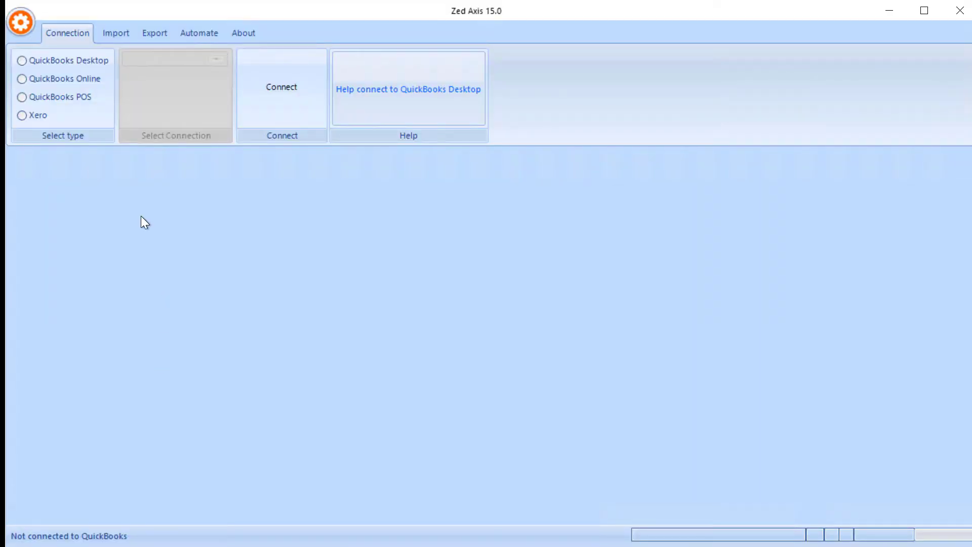
# Connect Zed Axis to the QuickBooks Desktop company file and show the Import options
pyautogui.click(22, 61)
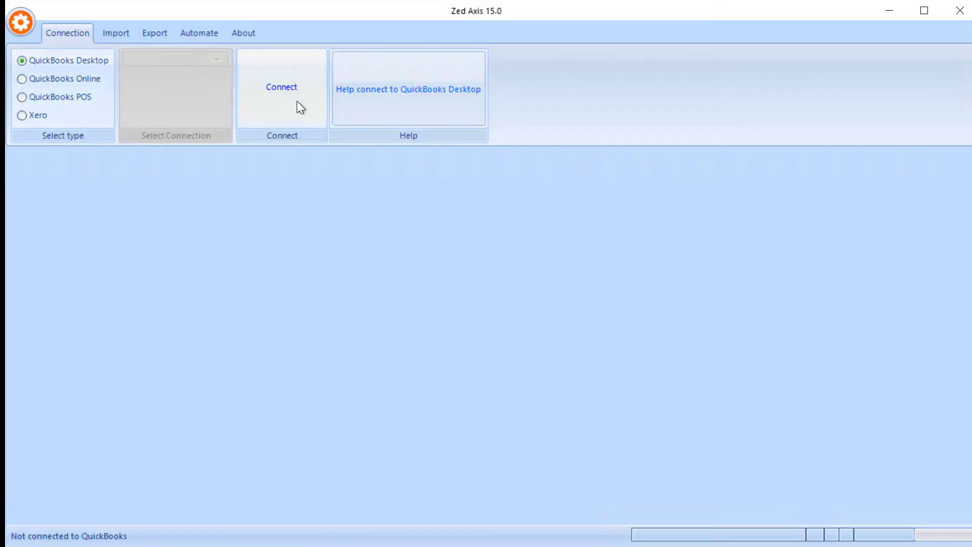
pyautogui.click(281, 86)
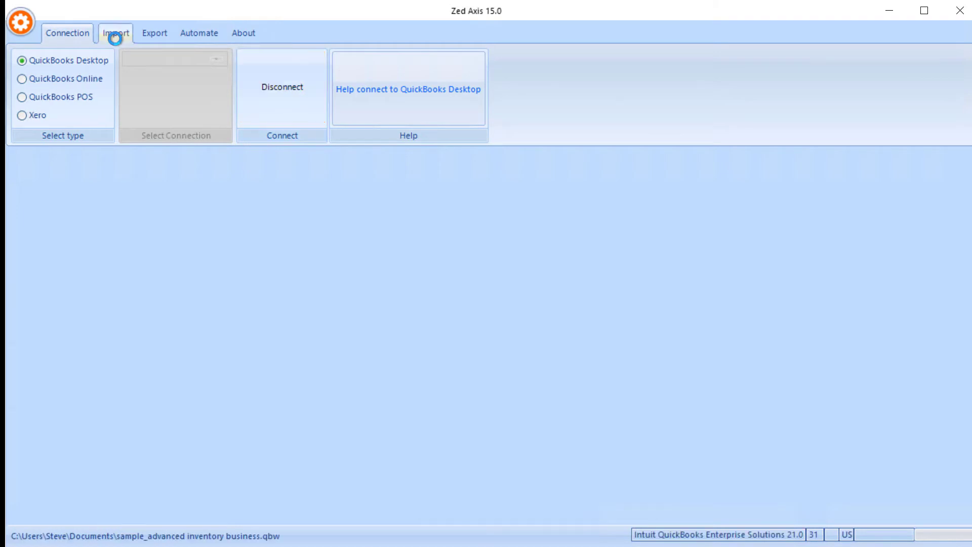
pyautogui.click(116, 33)
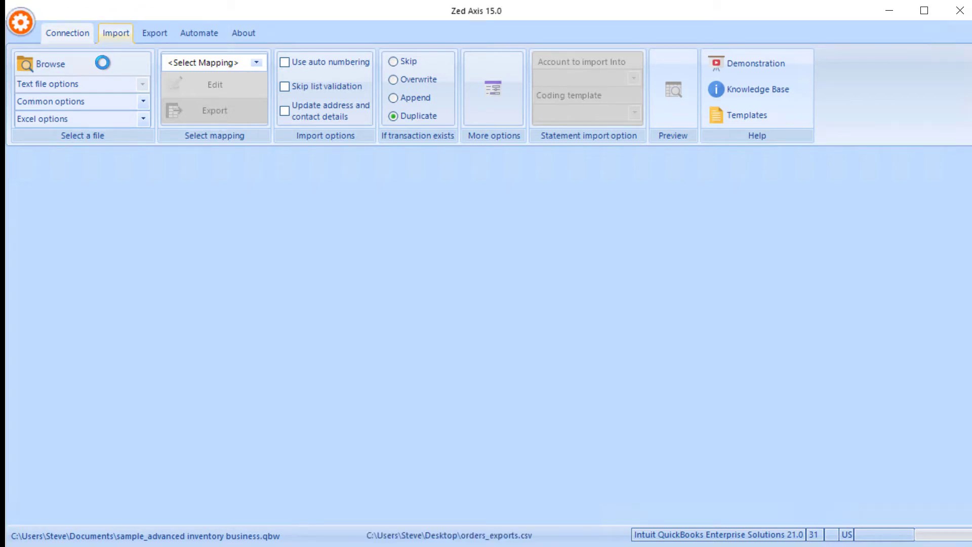
# Load orders_exports.csv from the Desktop and open the Select Mapping dropdown
pyautogui.click(51, 64)
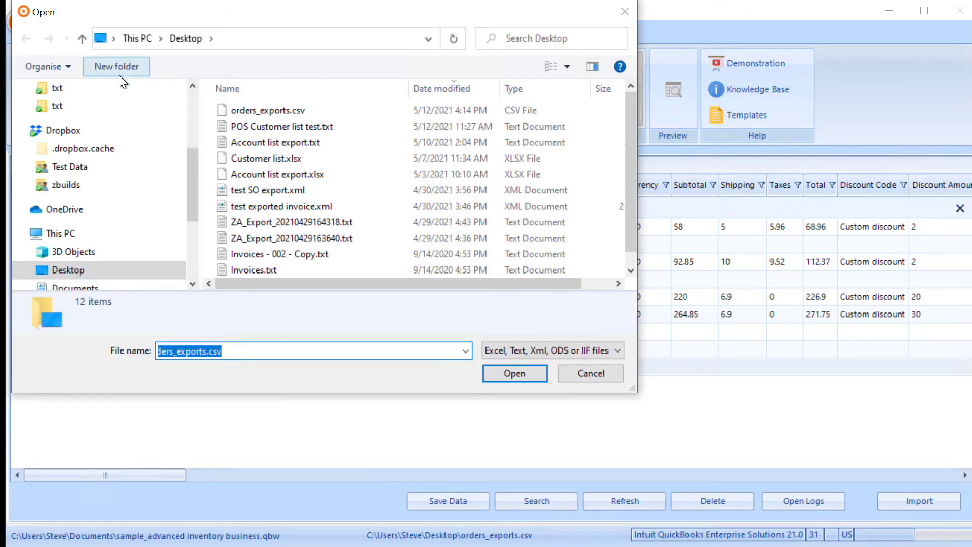
pyautogui.click(269, 111)
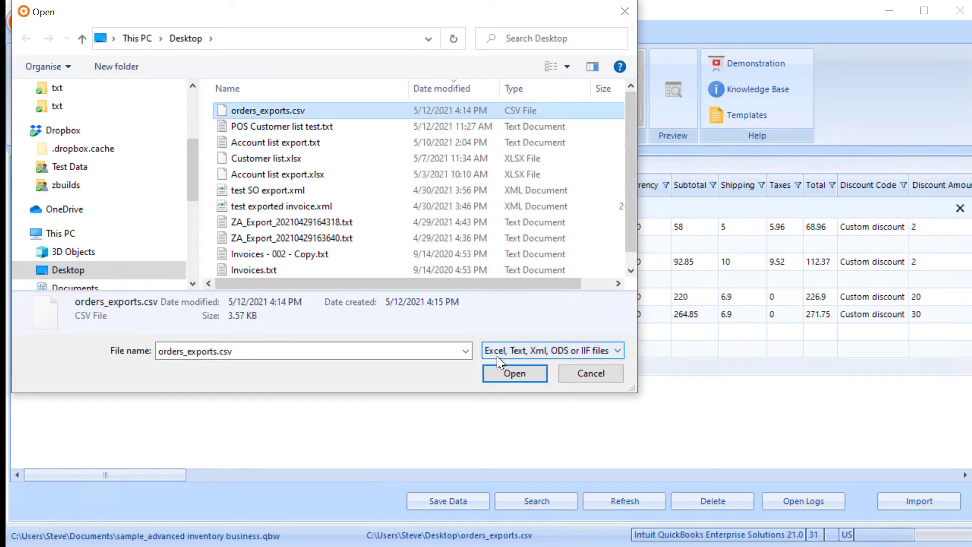
pyautogui.click(514, 373)
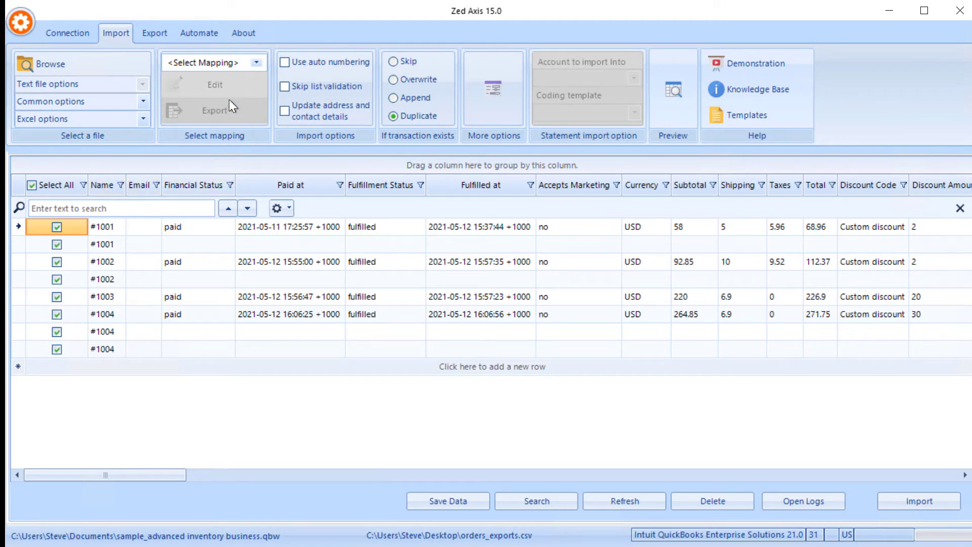
pyautogui.click(257, 62)
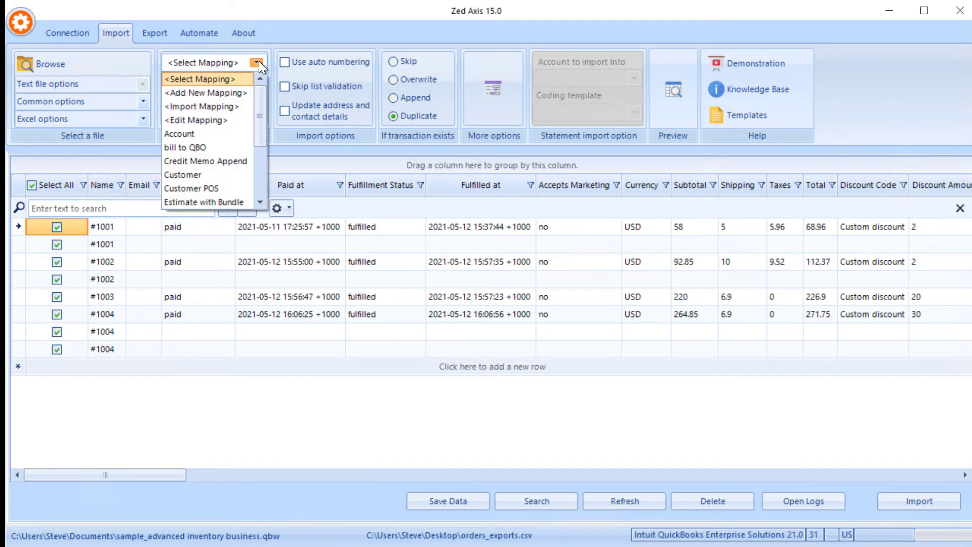
# Set Transaction Type to SalesReceipt and map CustomerRefFullName to Billing Company
pyautogui.click(179, 133)
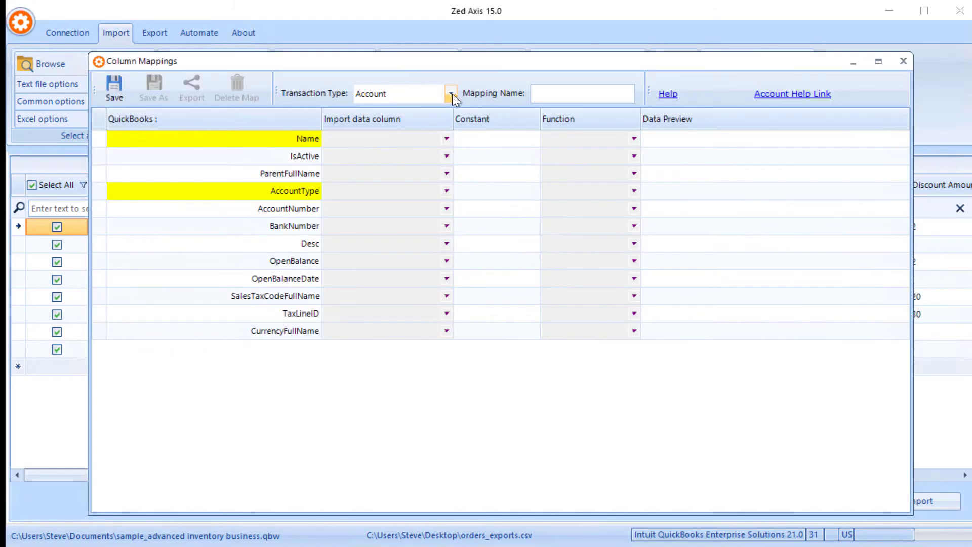
pyautogui.click(451, 93)
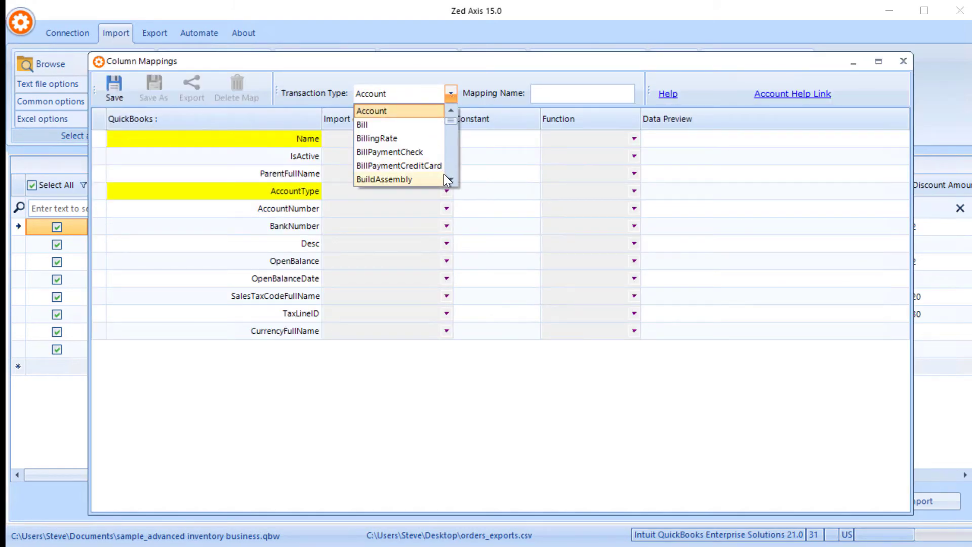
pyautogui.click(385, 94)
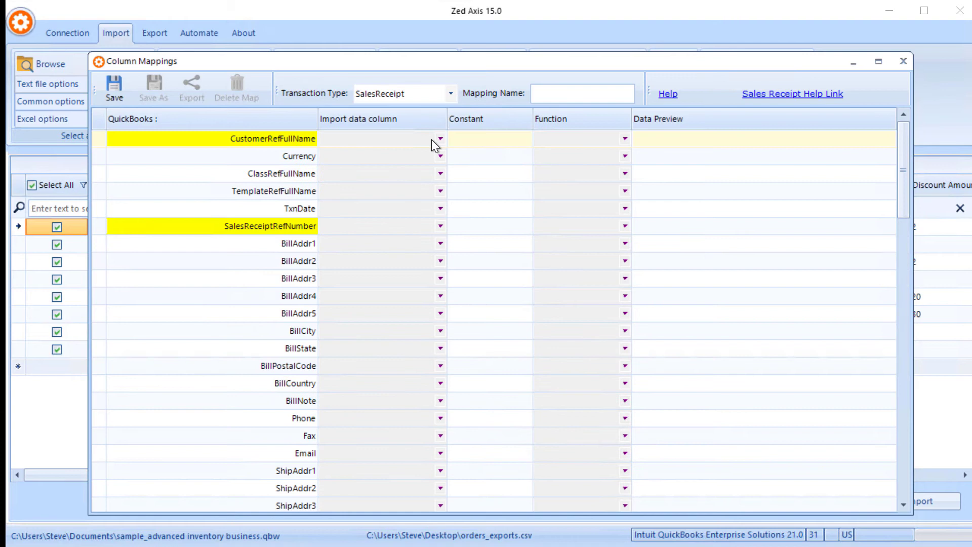
pyautogui.click(439, 139)
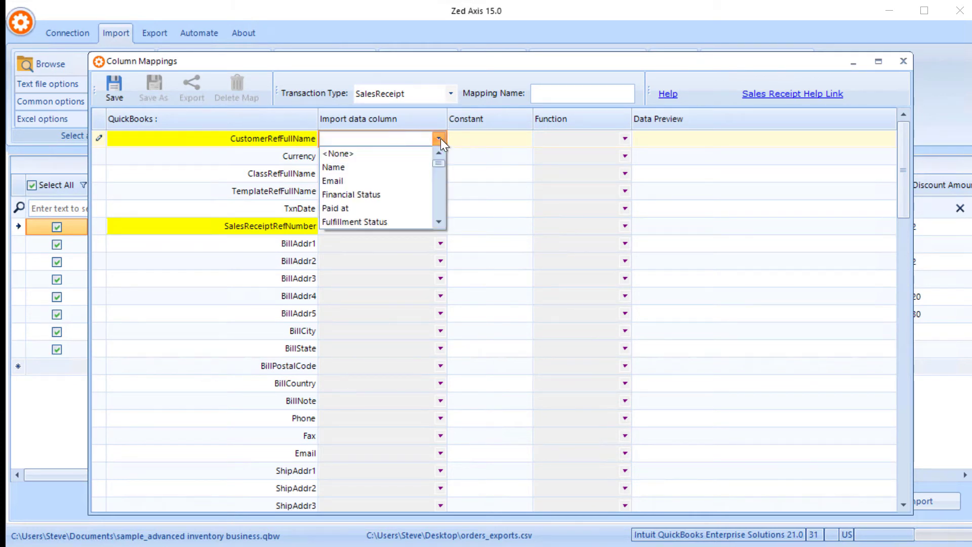
pyautogui.scroll(-3)
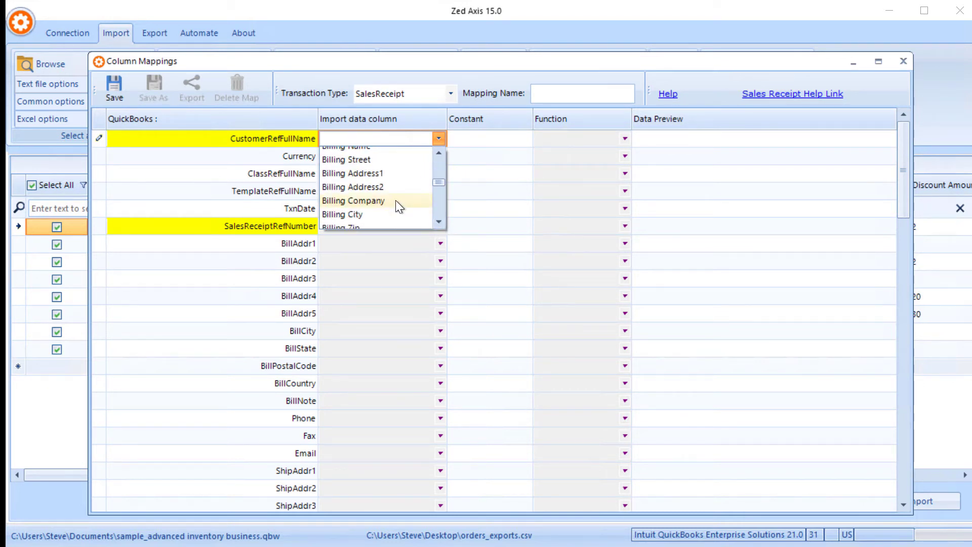
pyautogui.click(353, 200)
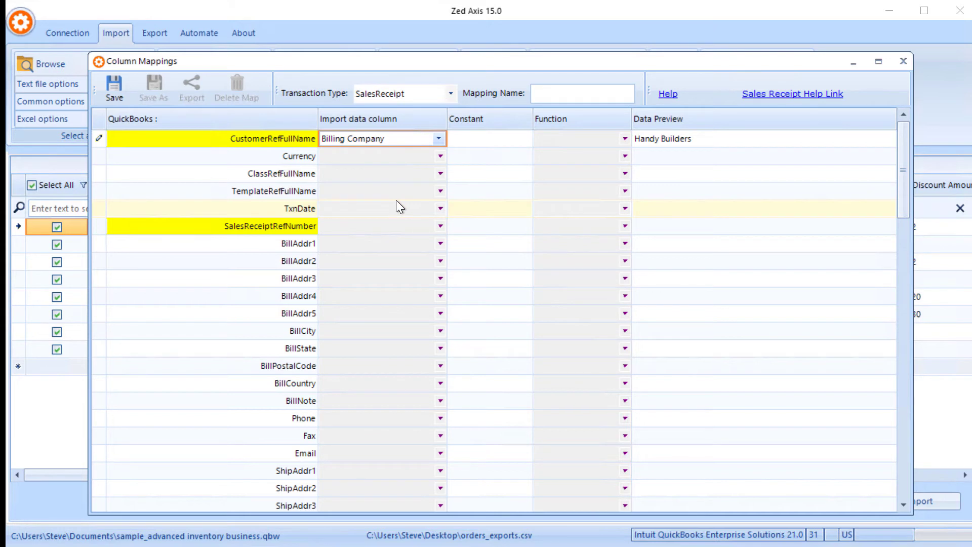
# Map SalesReceiptRefNumber to Name and TxnDate to Paid at
pyautogui.click(378, 226)
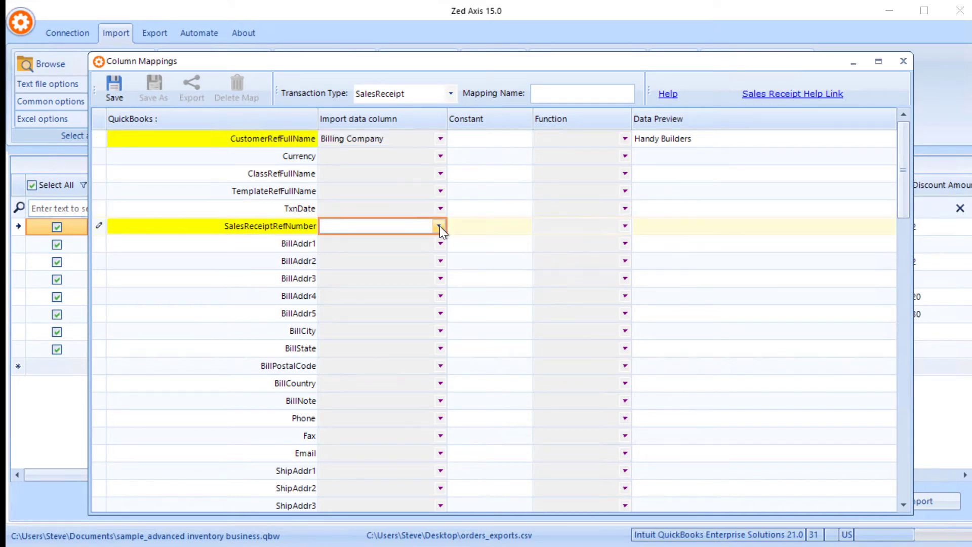
pyautogui.click(440, 226)
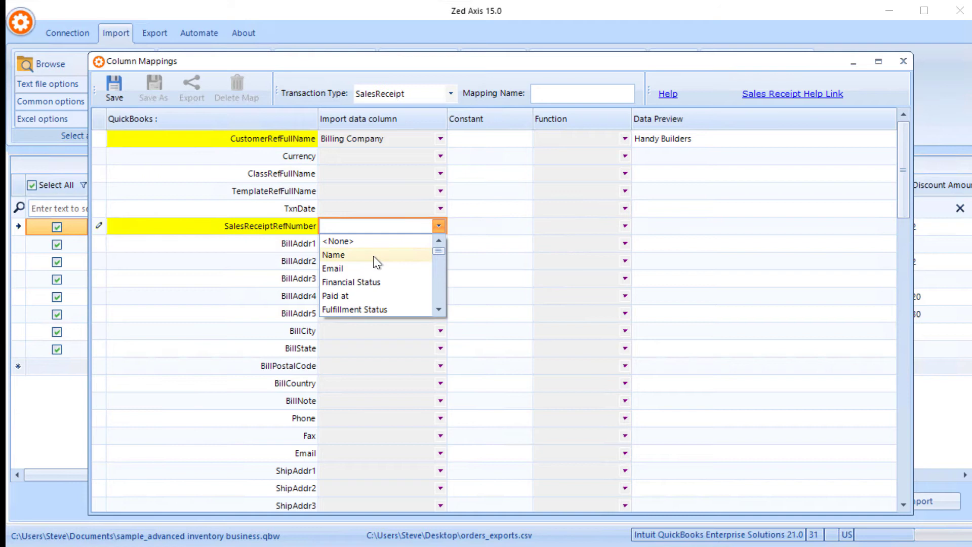
pyautogui.click(333, 254)
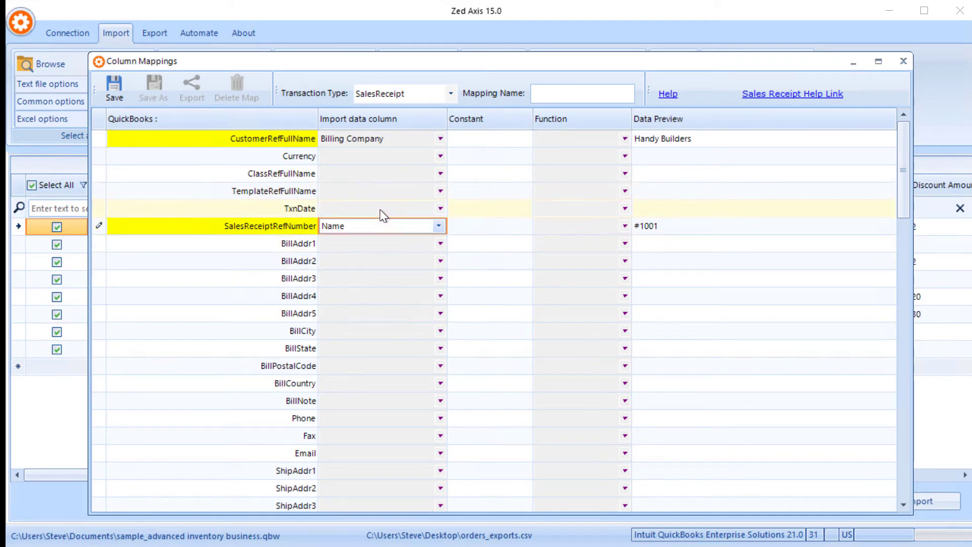
pyautogui.click(440, 208)
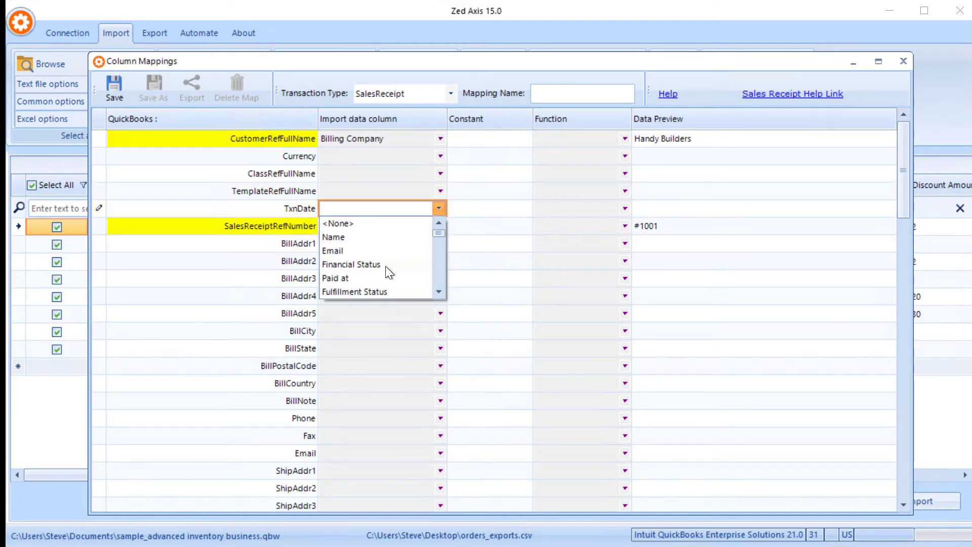
pyautogui.click(335, 278)
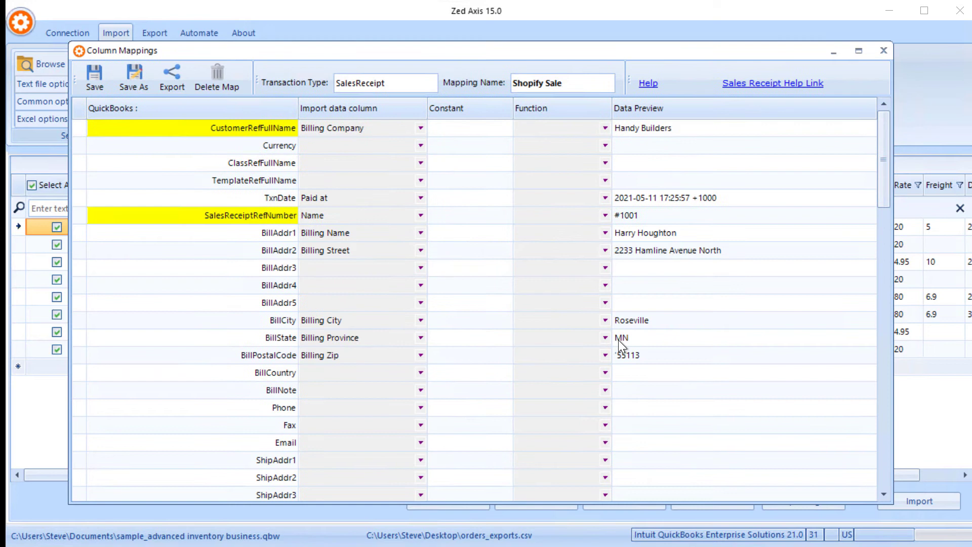
pyautogui.moveTo(350, 237)
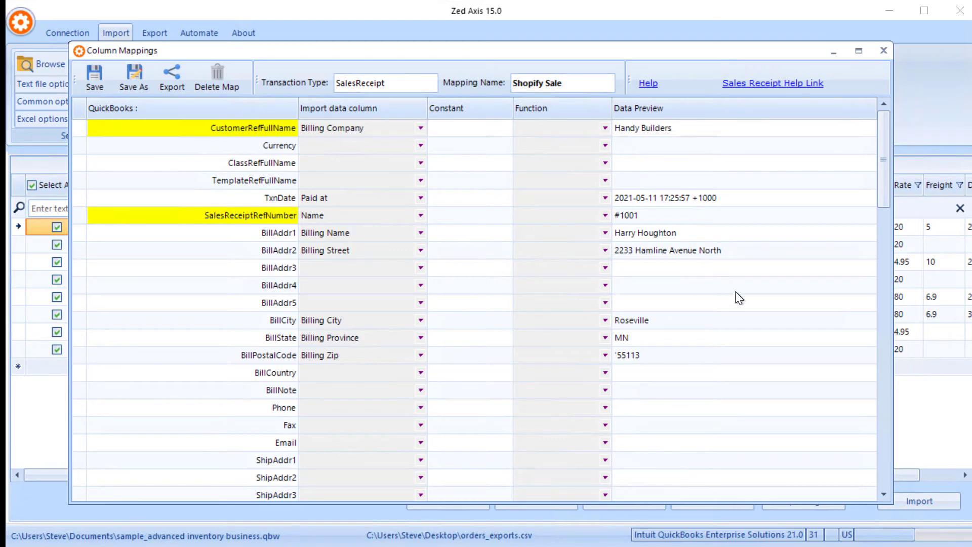
# Scroll down the Column Mappings list toward the billing address and line item fields
pyautogui.scroll(-3)
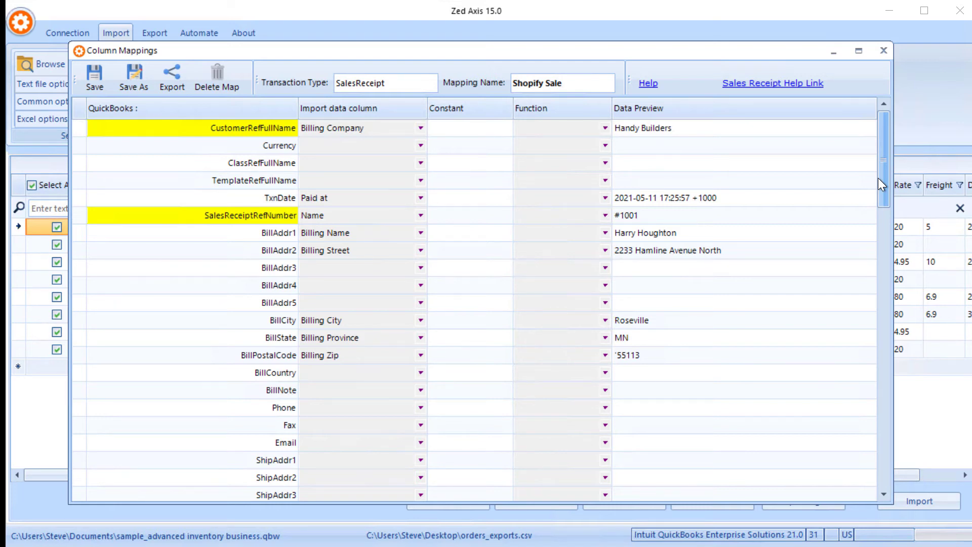
pyautogui.scroll(-3)
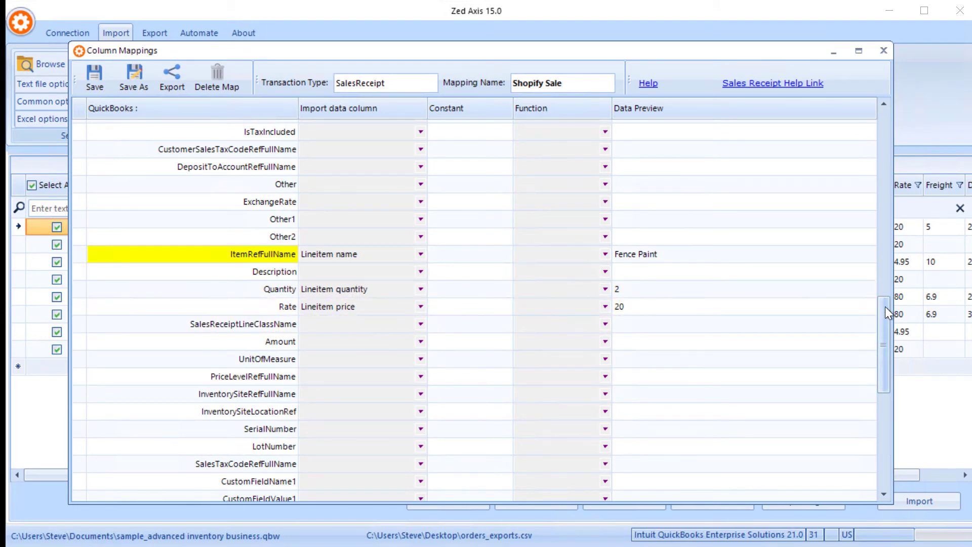
pyautogui.scroll(-3)
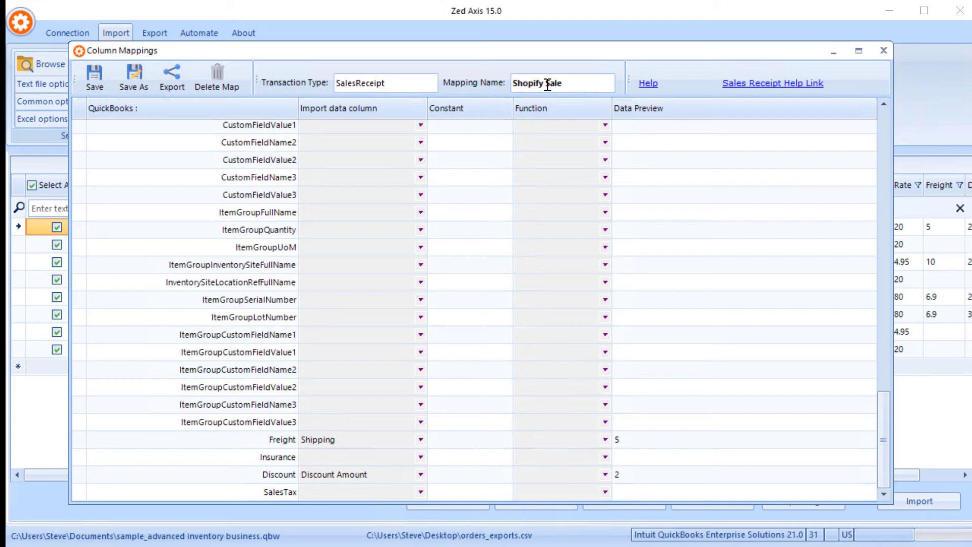
# Save the Shopify Sale mapping and acknowledge the saved confirmation
pyautogui.click(94, 75)
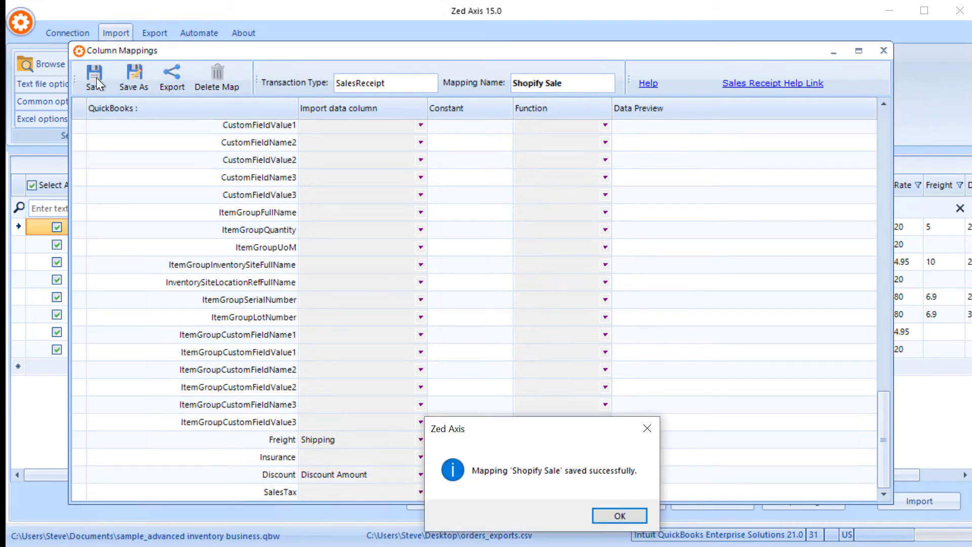
pyautogui.click(618, 516)
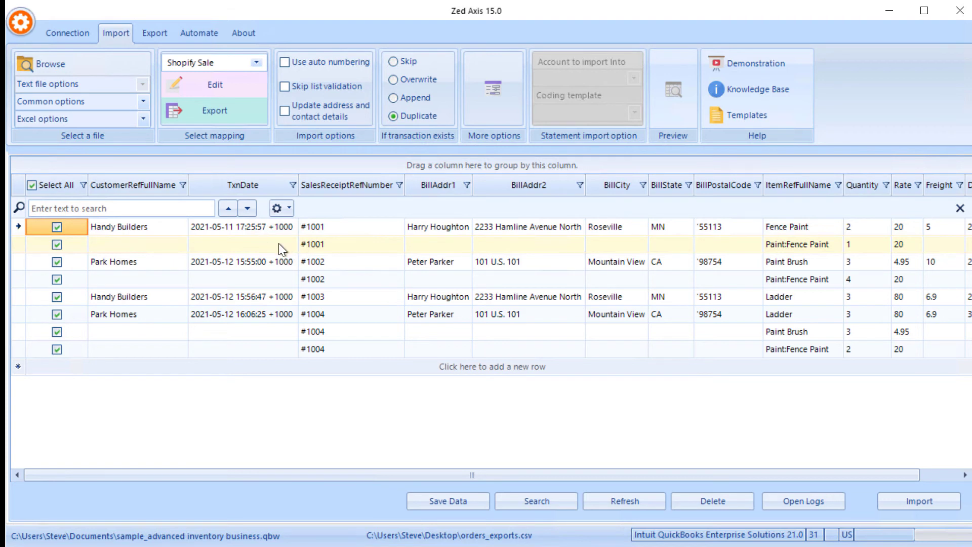
pyautogui.moveTo(310, 257)
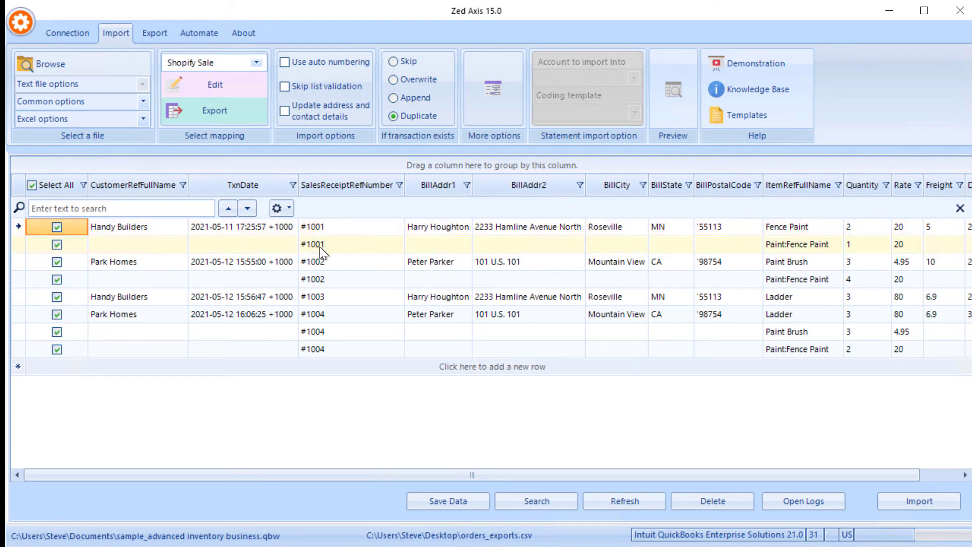
pyautogui.click(331, 314)
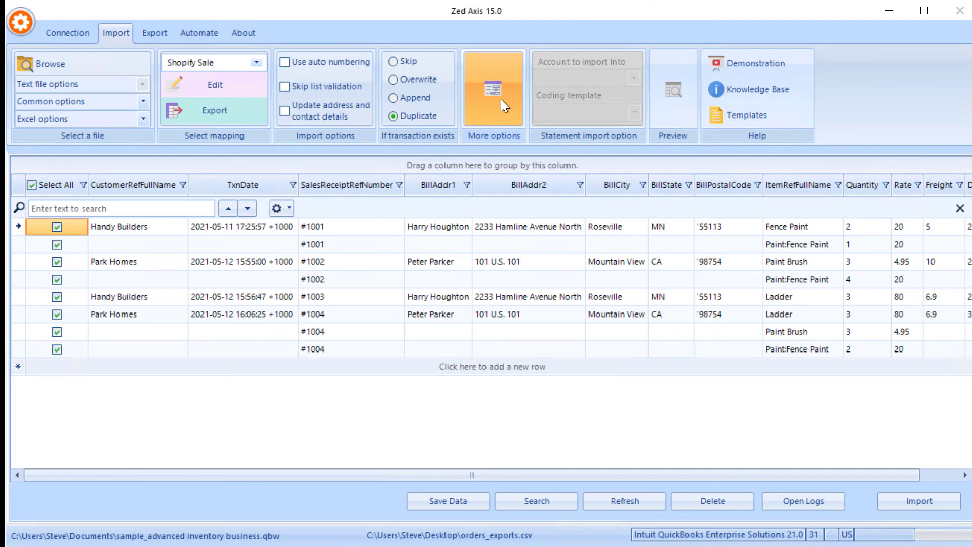
# Under More options > Shopping Cart Fields, keep Freight and Discount as charge items
pyautogui.click(493, 89)
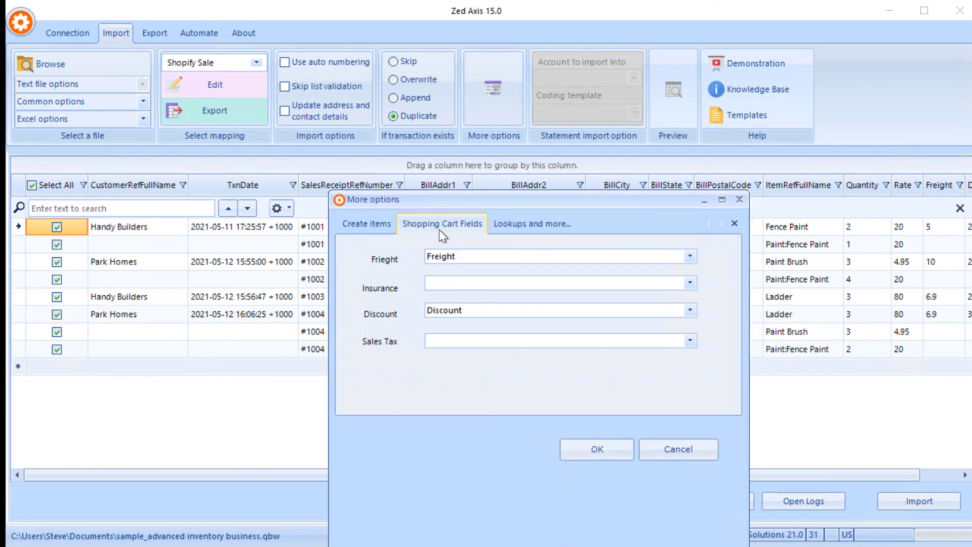
pyautogui.click(689, 256)
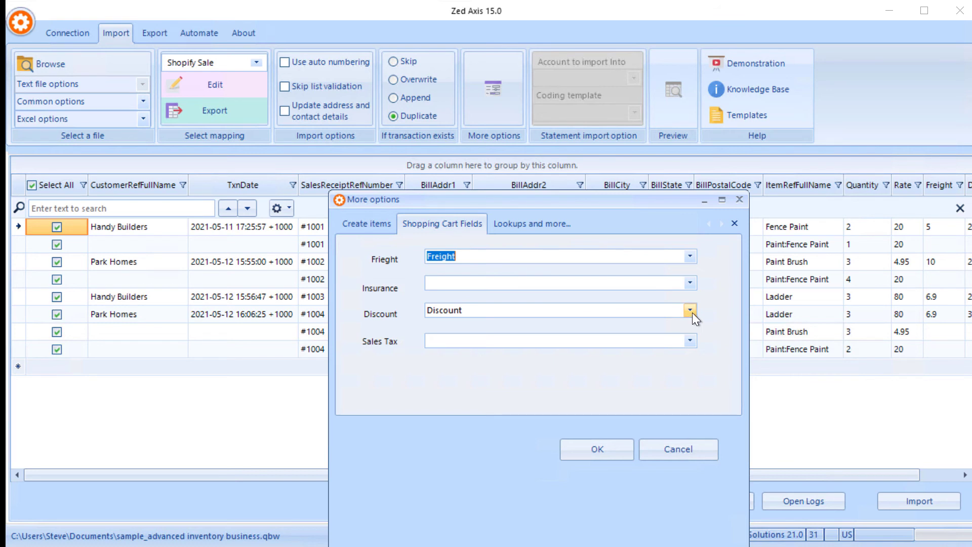
pyautogui.click(688, 310)
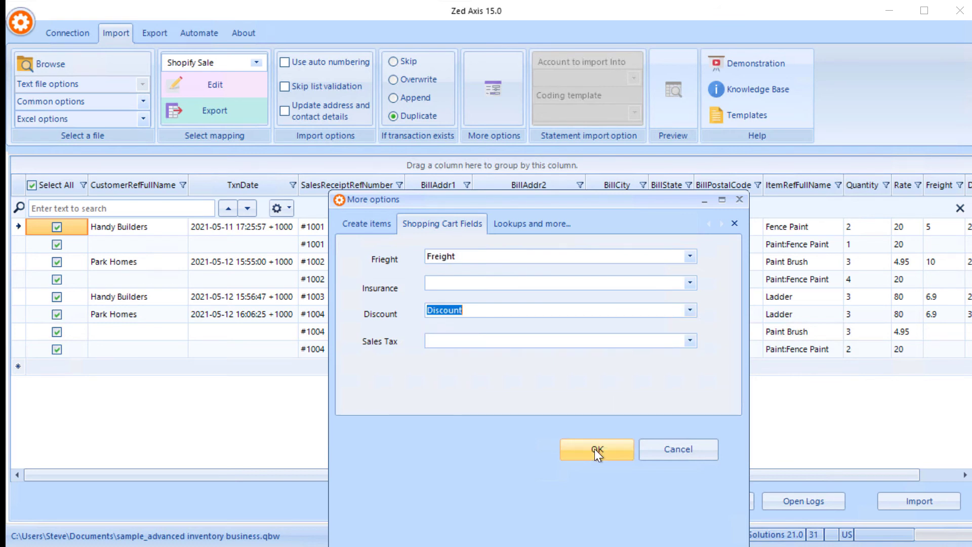
pyautogui.click(596, 449)
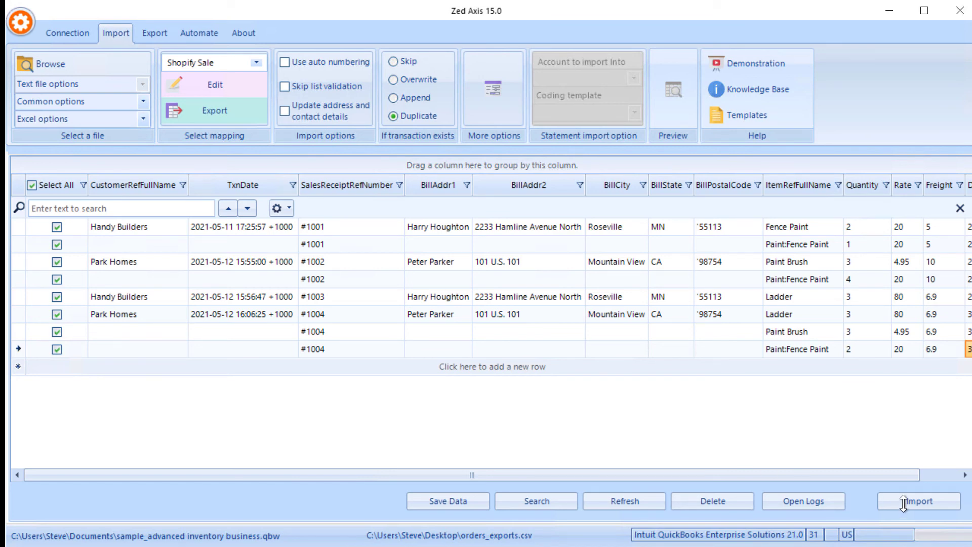
# Import orders #1001–#1004 into QuickBooks, then select the imported #1001 receipt
pyautogui.click(921, 501)
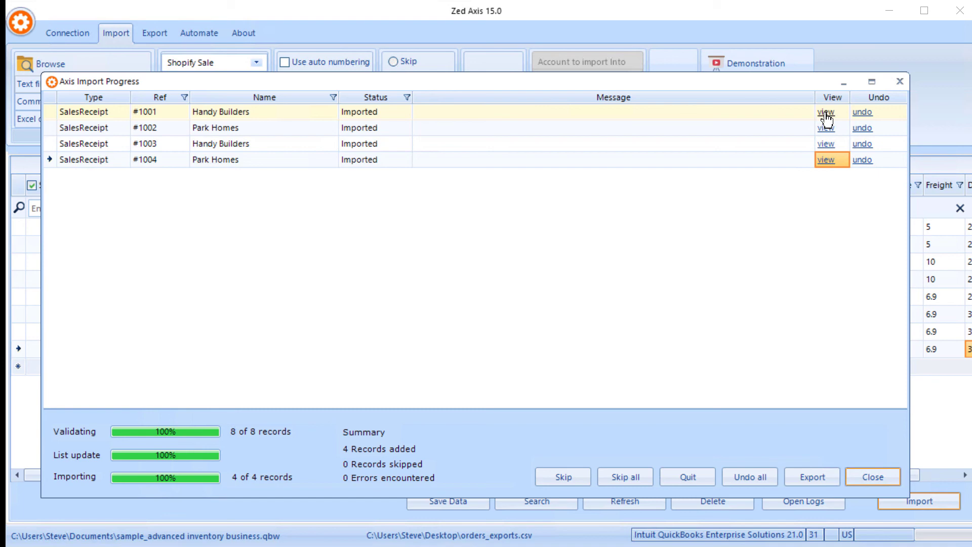
pyautogui.click(826, 112)
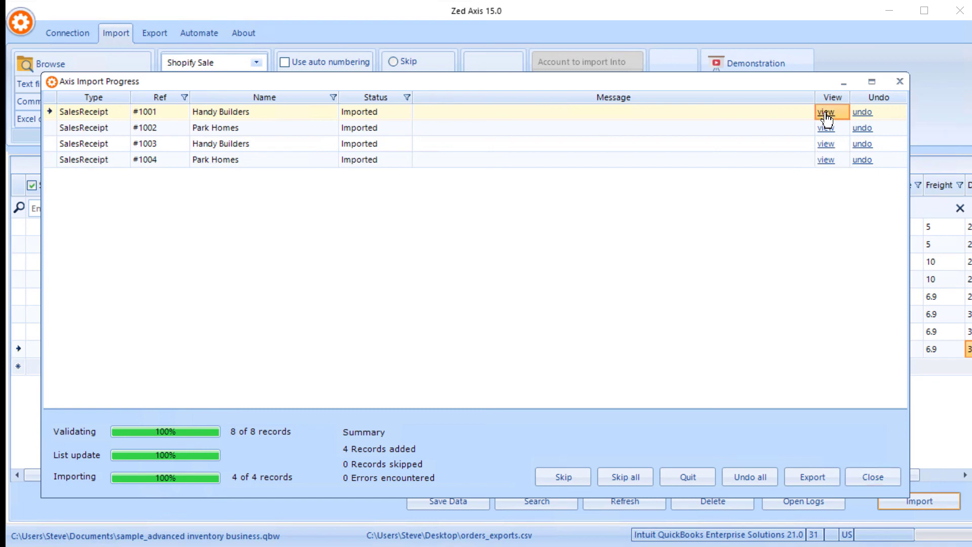
pyautogui.click(825, 111)
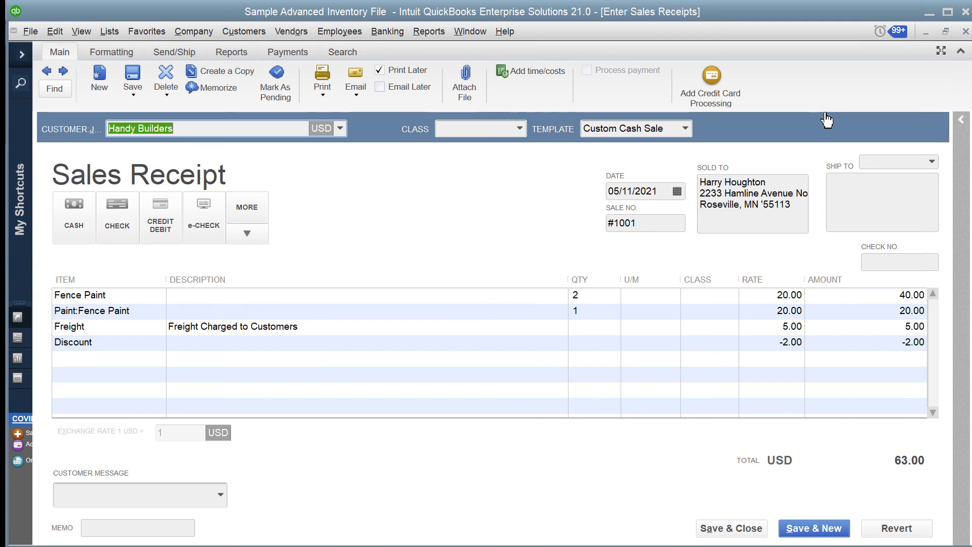
pyautogui.moveTo(924, 59)
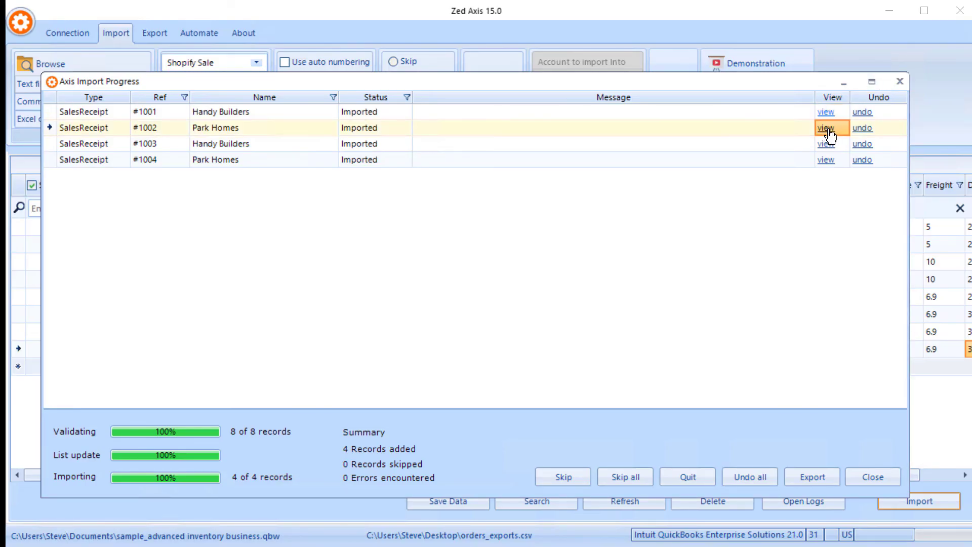
pyautogui.click(825, 128)
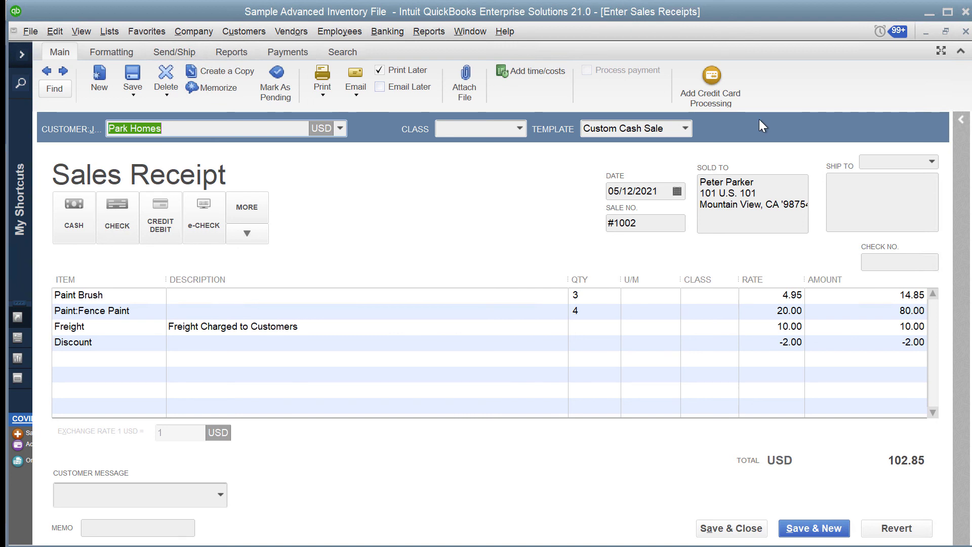
pyautogui.moveTo(860, 85)
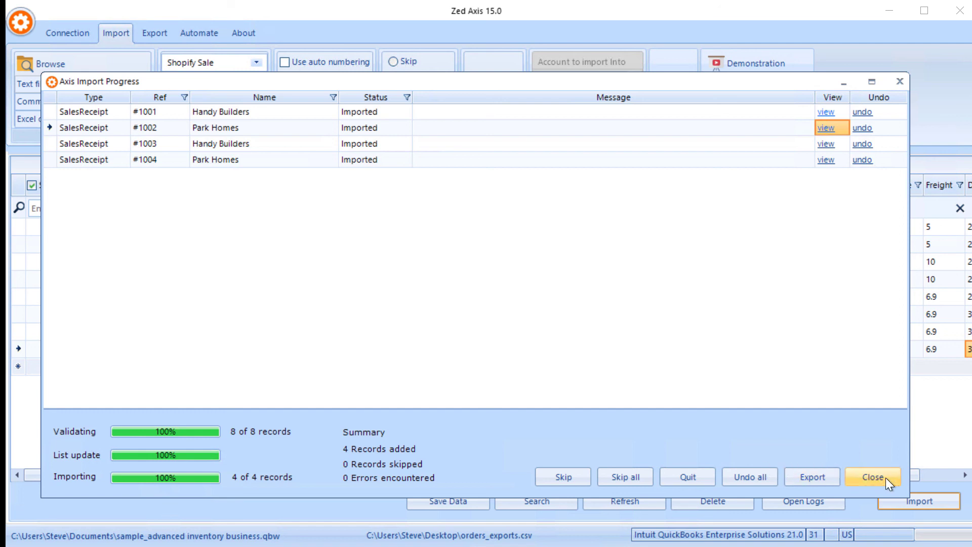
# Dismiss the Axis Import Progress results, returning to the grid with all four orders checked
pyautogui.click(872, 477)
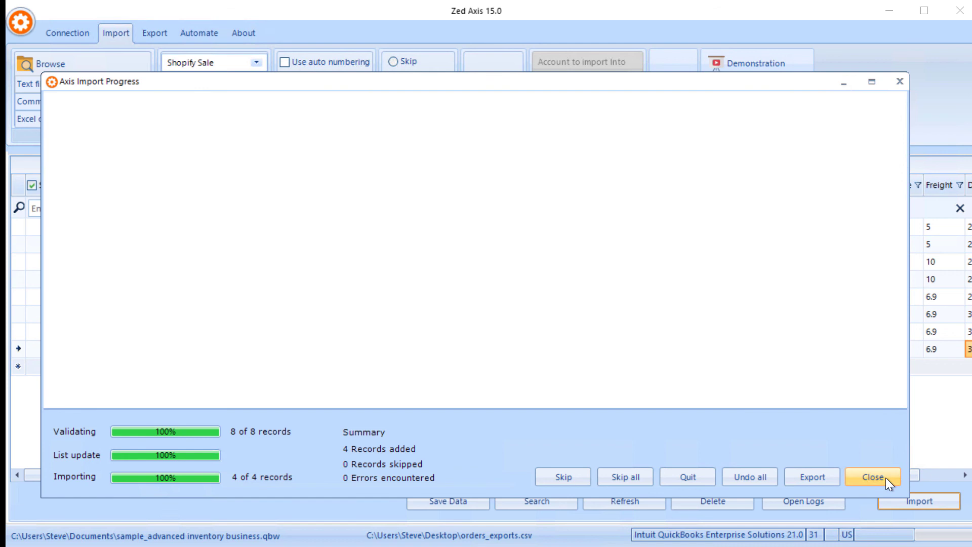
pyautogui.click(873, 477)
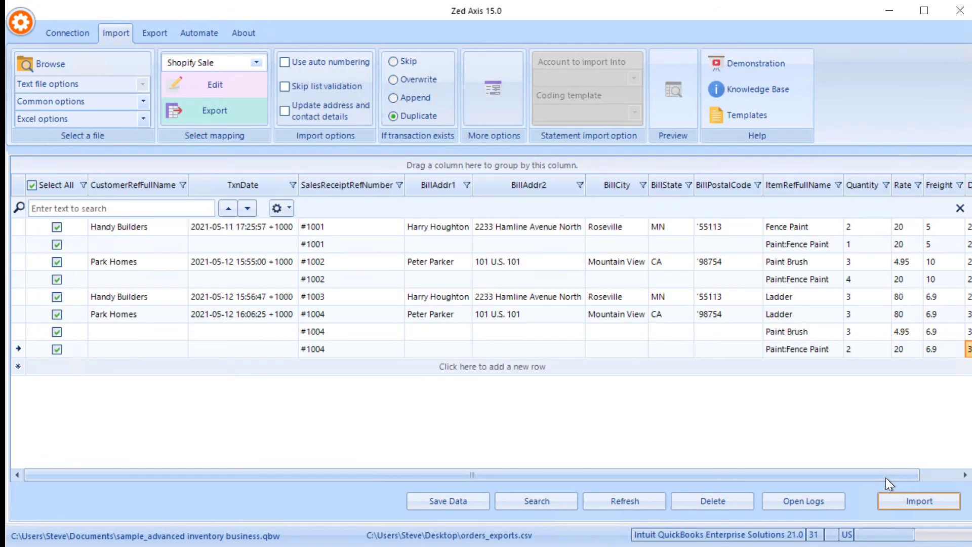